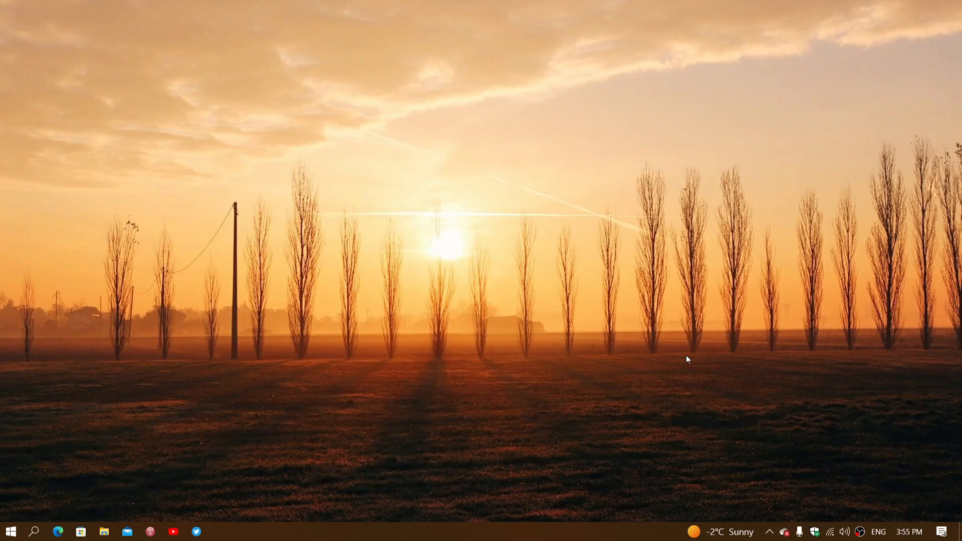
pyautogui.moveTo(213, 415)
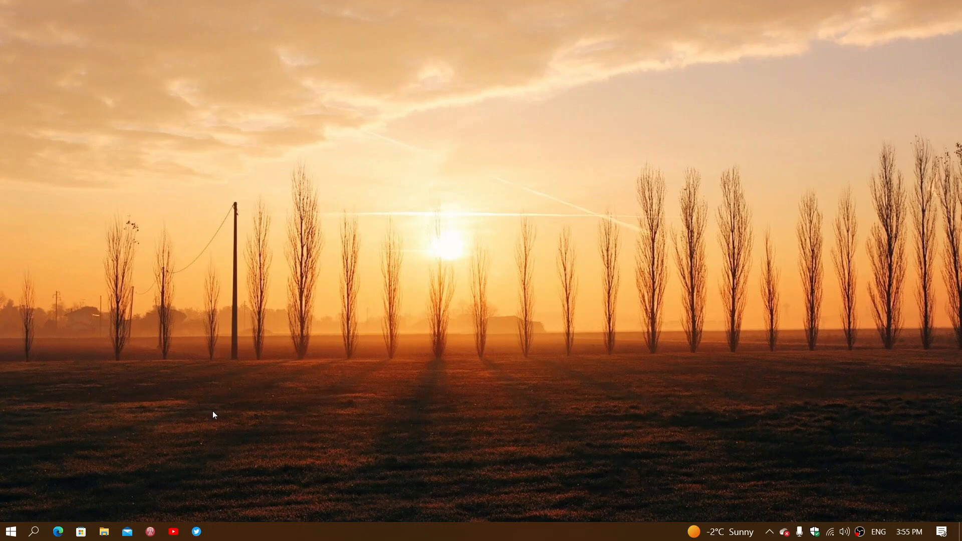
pyautogui.moveTo(34, 532)
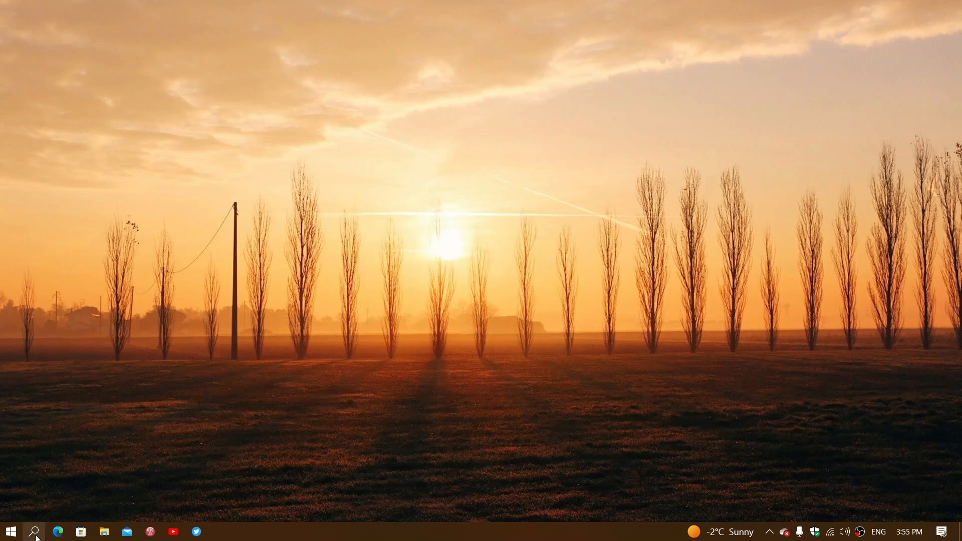
# Run winver from Windows search to check the version, then dismiss the About Windows box
pyautogui.click(34, 531)
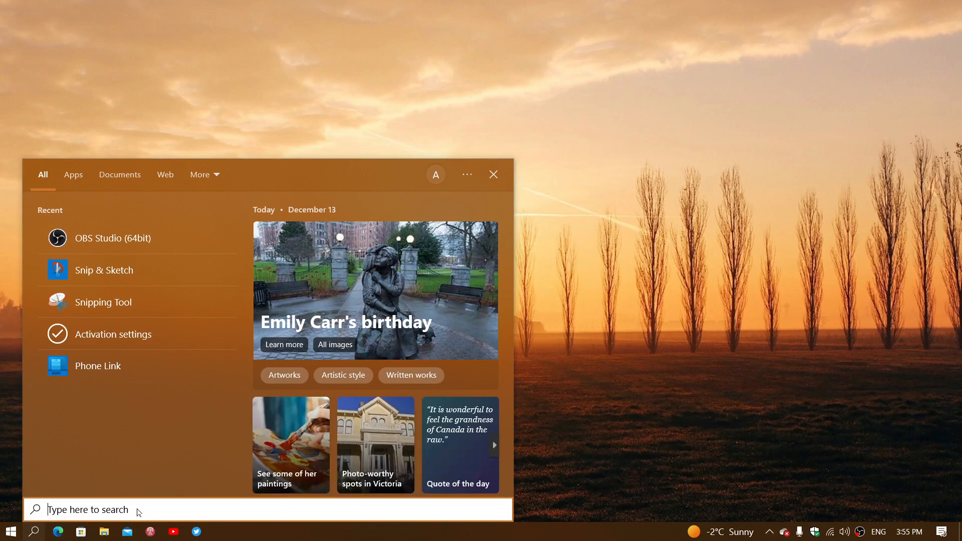
pyautogui.write('winver')
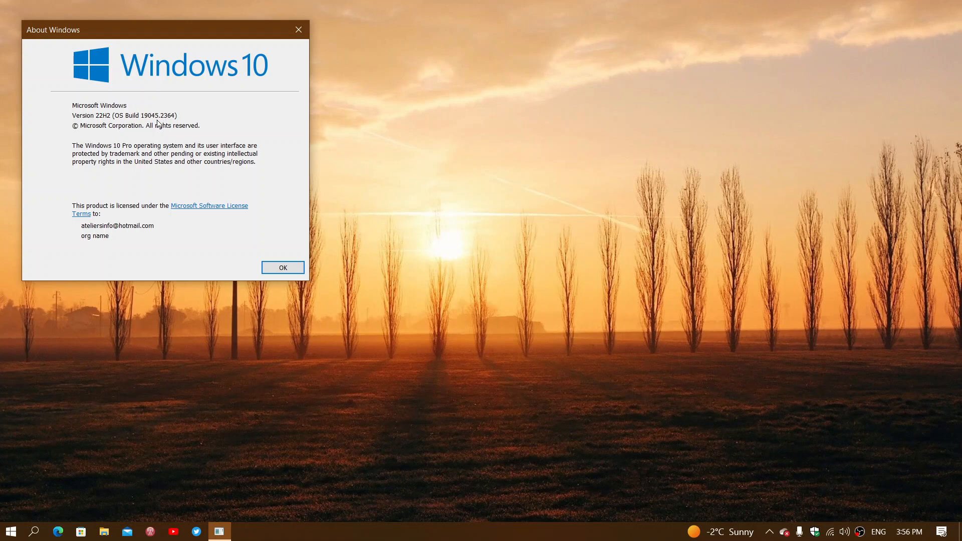
pyautogui.moveTo(148, 96)
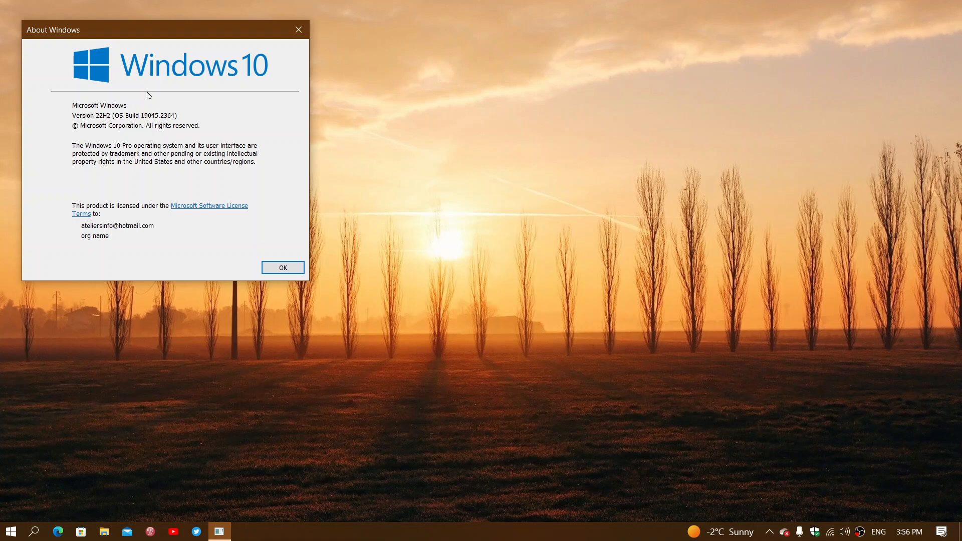
pyautogui.moveTo(187, 140)
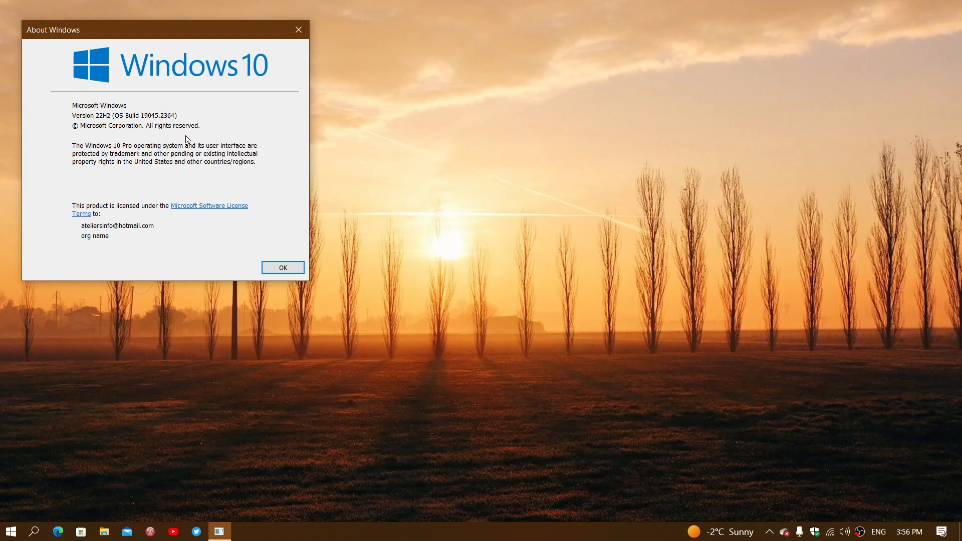
pyautogui.moveTo(304, 17)
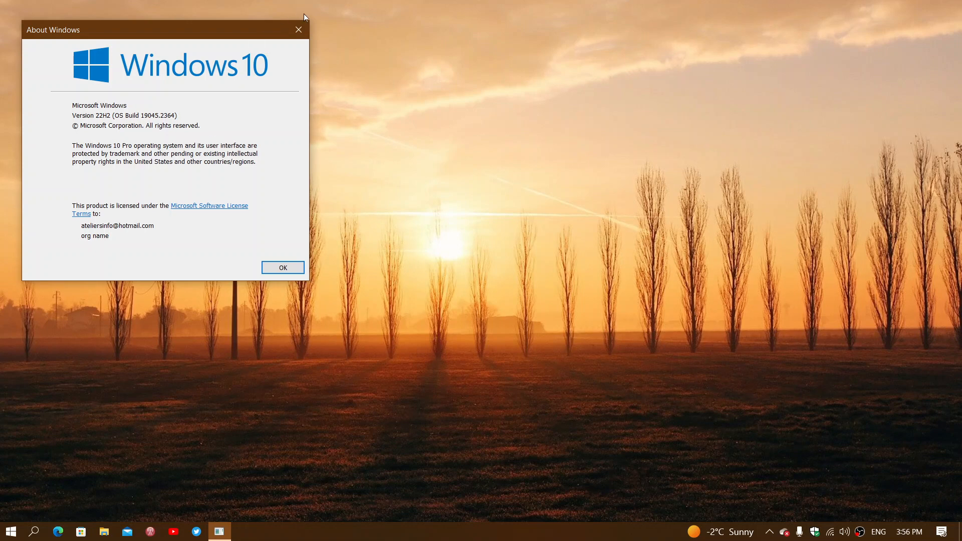
pyautogui.click(283, 267)
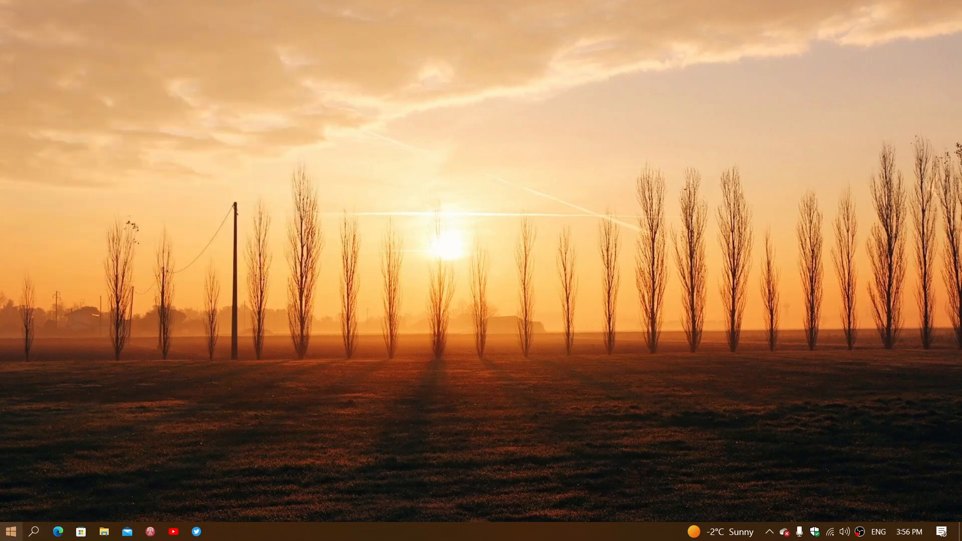
# Show Windows Update's update history listing the 2022-12 Cumulative Update installed 2022-12-13
pyautogui.click(10, 531)
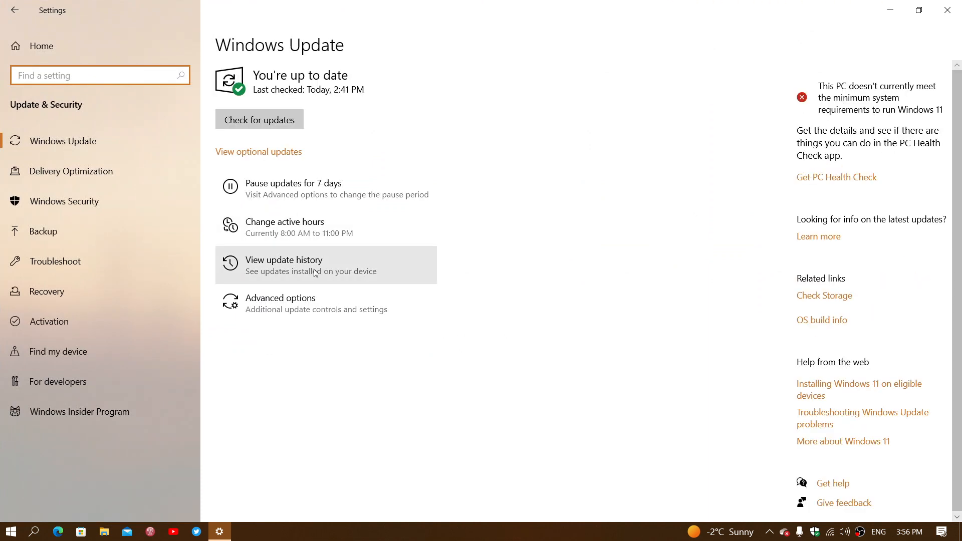
pyautogui.click(284, 265)
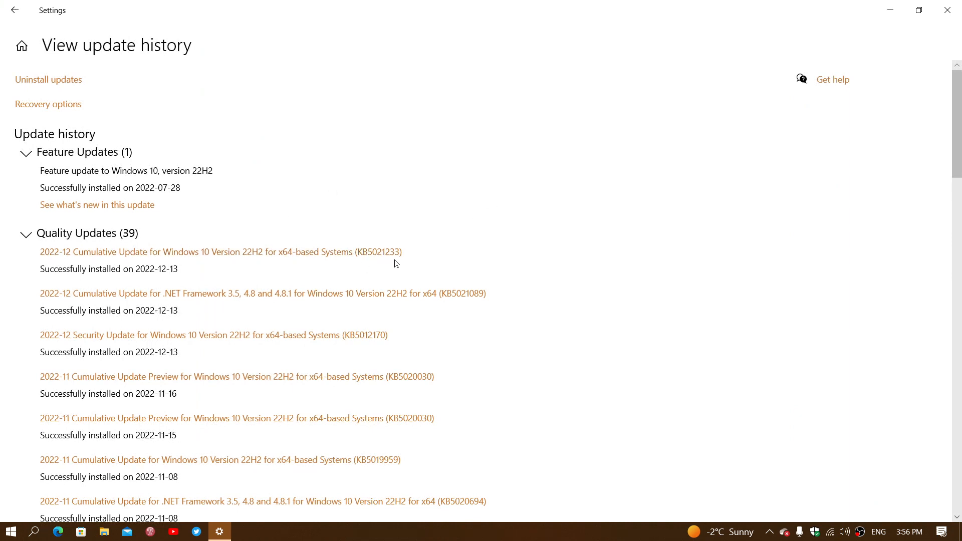
# Review the Quality Updates list, then close Settings to return to the desktop
pyautogui.click(220, 252)
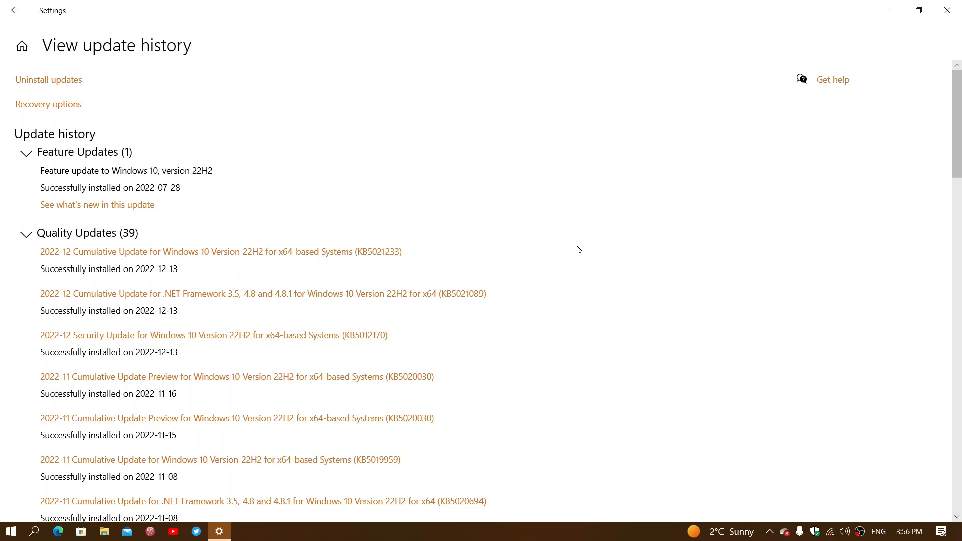
pyautogui.moveTo(360, 373)
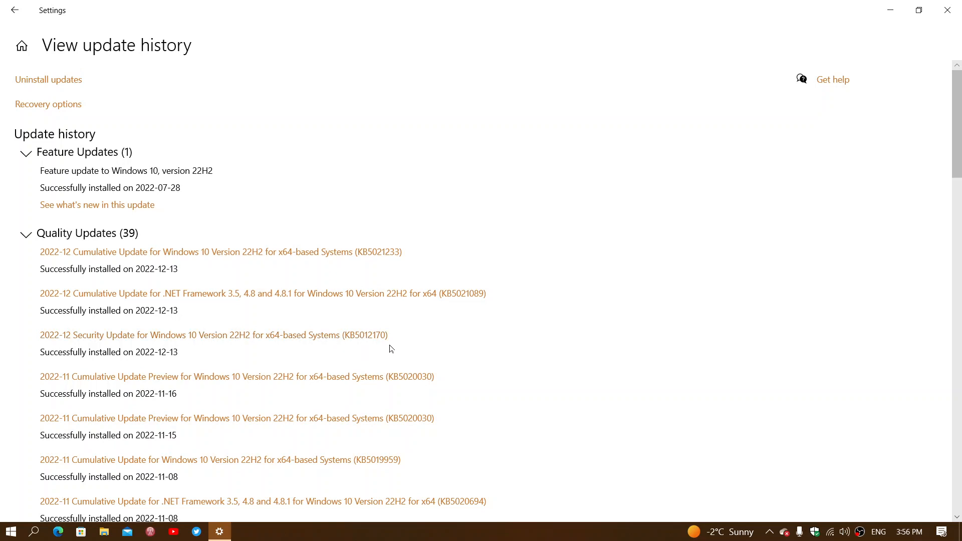
pyautogui.moveTo(385, 347)
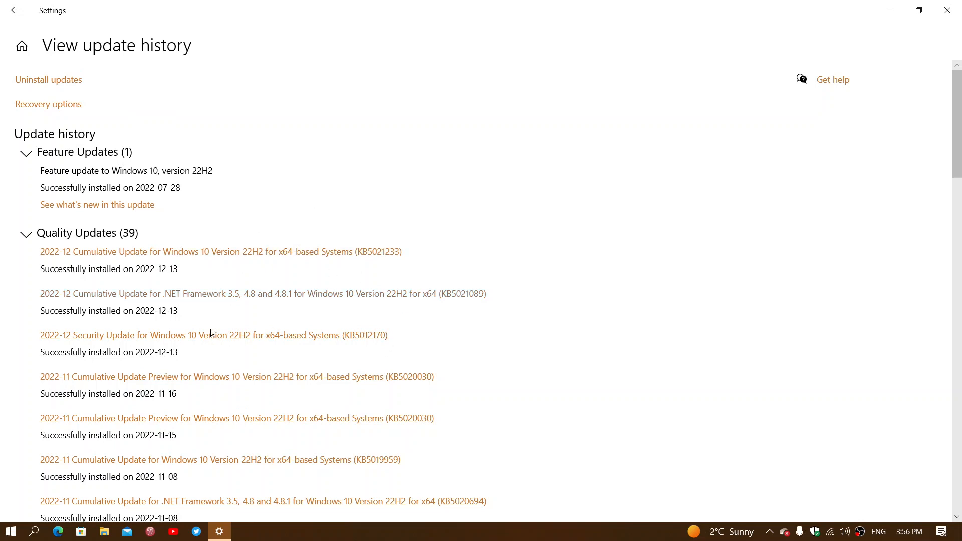
pyautogui.moveTo(519, 335)
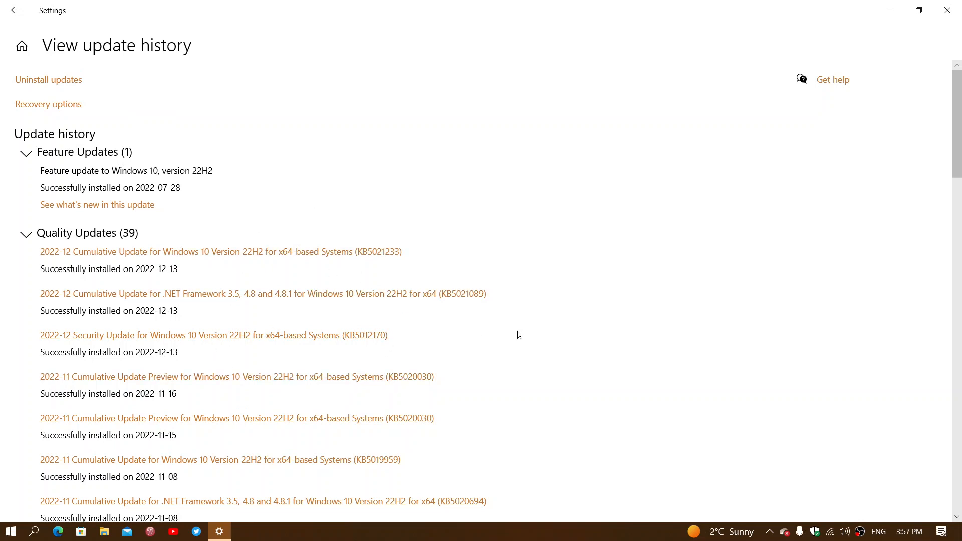
pyautogui.moveTo(461, 316)
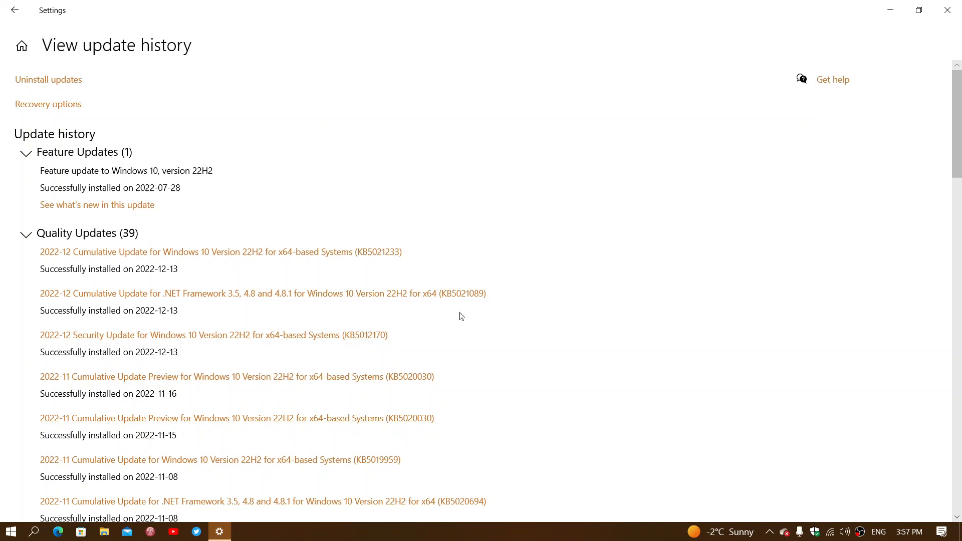
pyautogui.moveTo(556, 225)
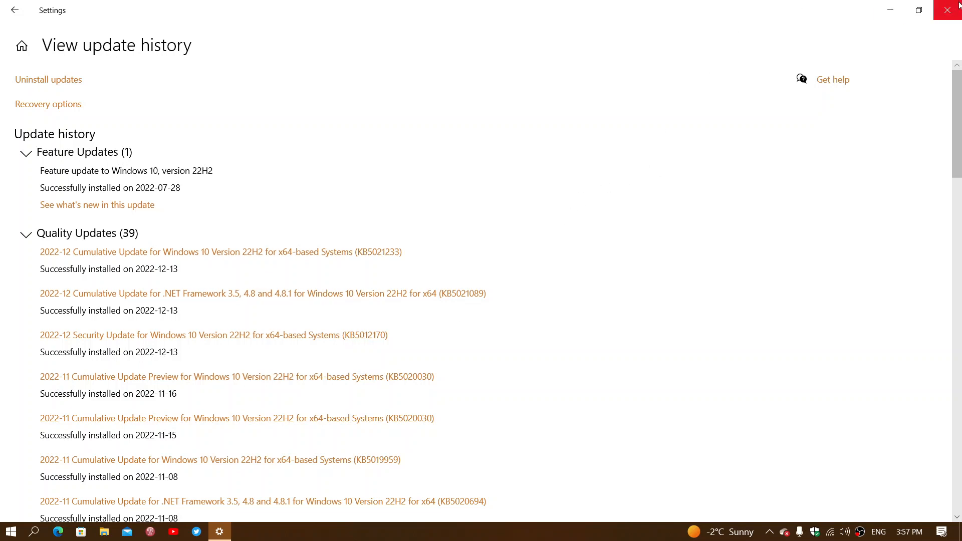
pyautogui.click(951, 10)
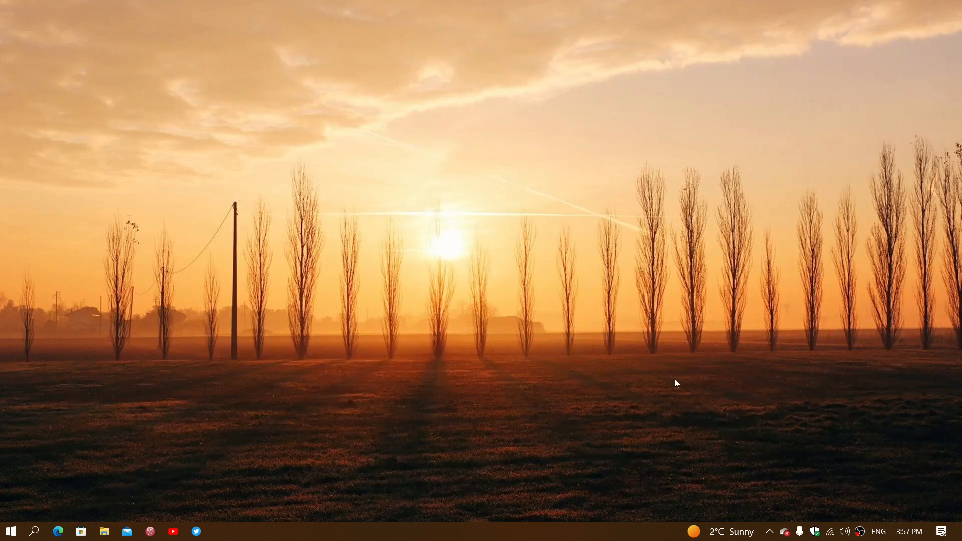
pyautogui.moveTo(451, 466)
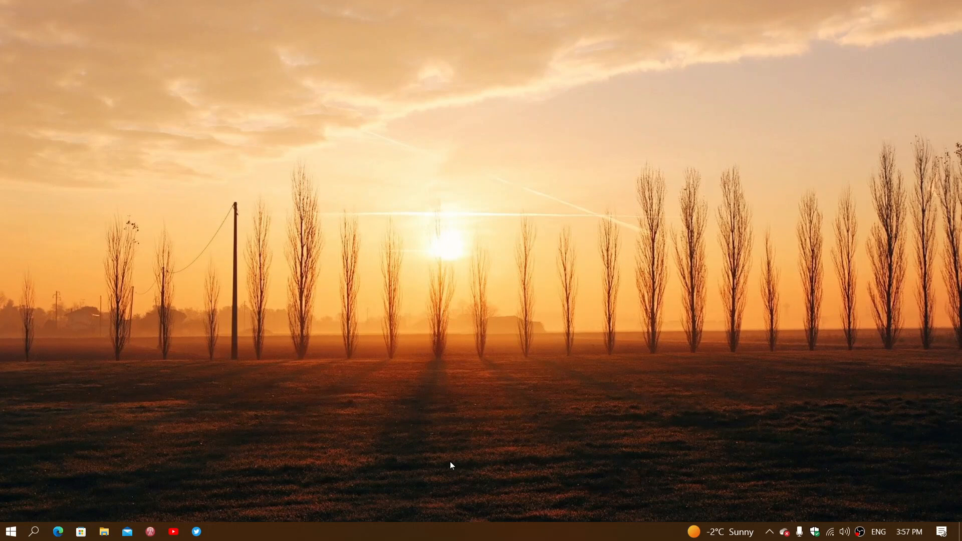
pyautogui.moveTo(509, 378)
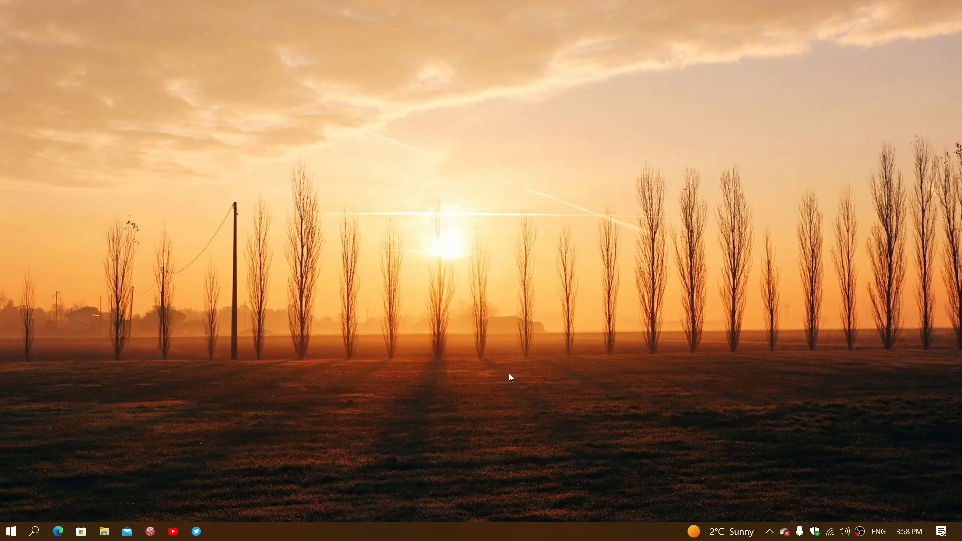
pyautogui.moveTo(513, 381)
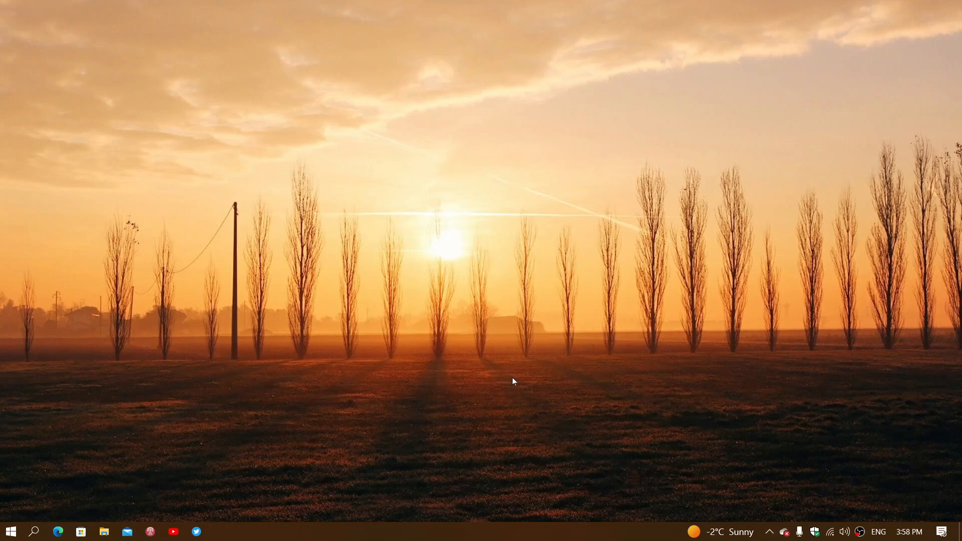